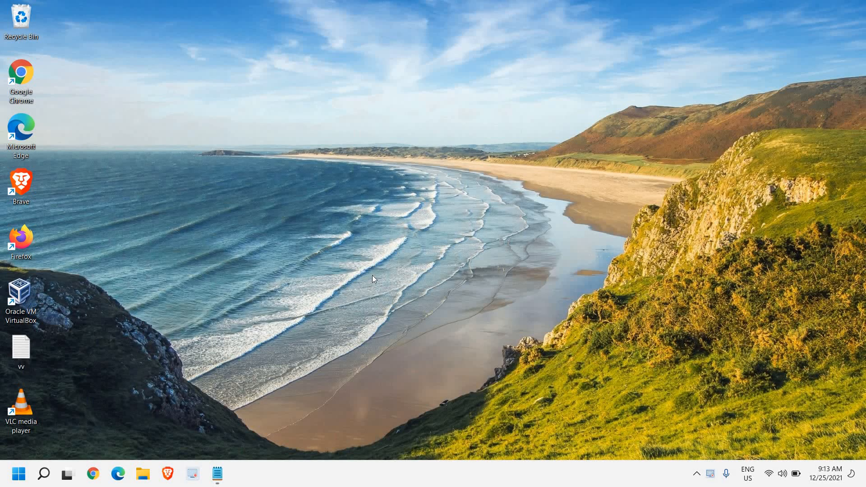
{"action": "mouse_move", "coordinate": [369, 276]}
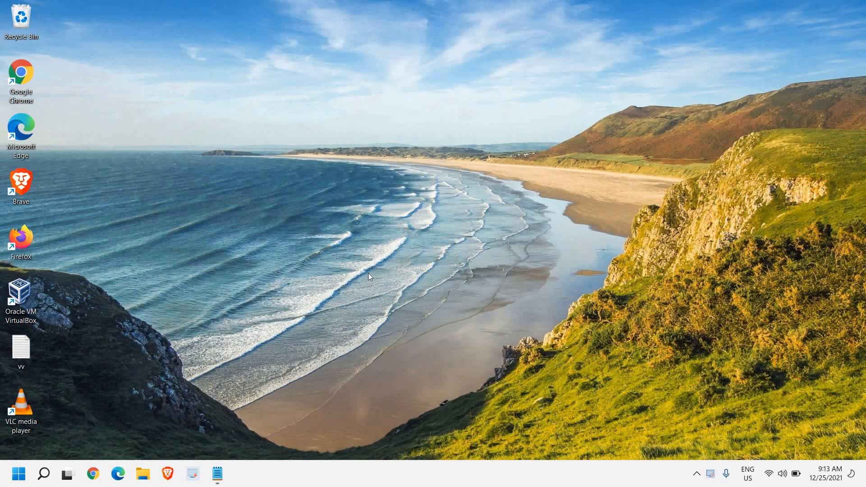
{"action": "mouse_move", "coordinate": [369, 270]}
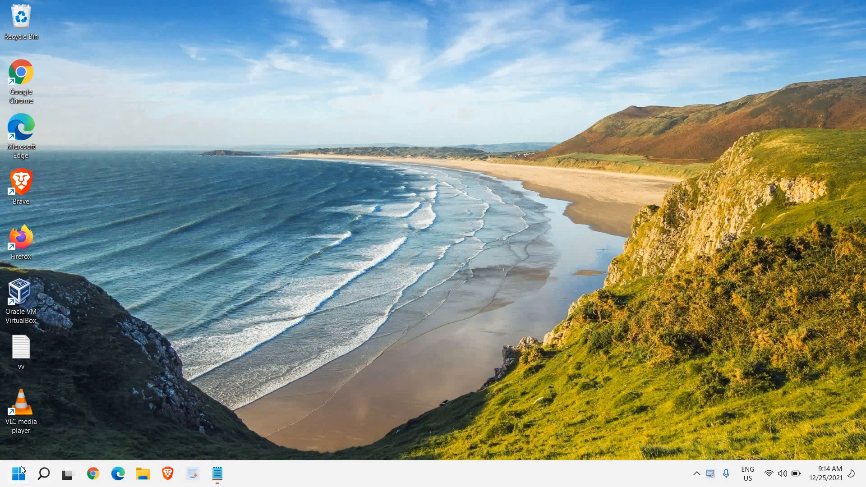
- Open Windows Settings from the Start button's quick-link menu and go to Apps
{"action": "right_click", "coordinate": [18, 473]}
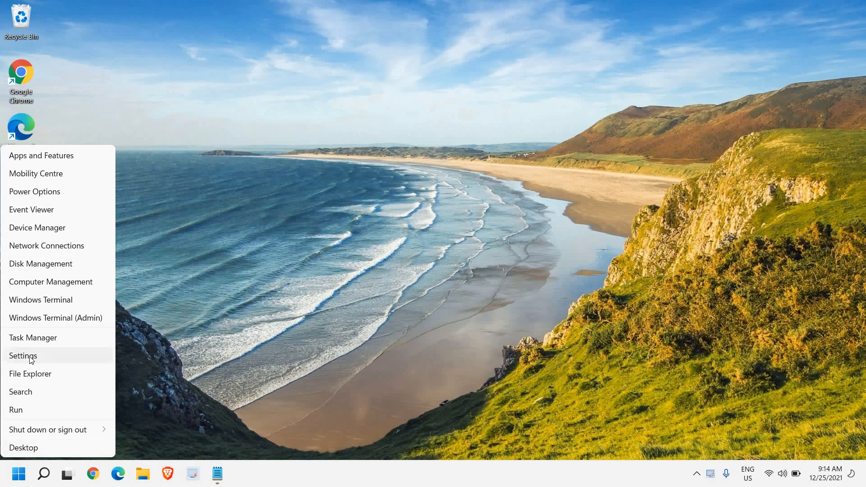
{"action": "left_click", "coordinate": [23, 356]}
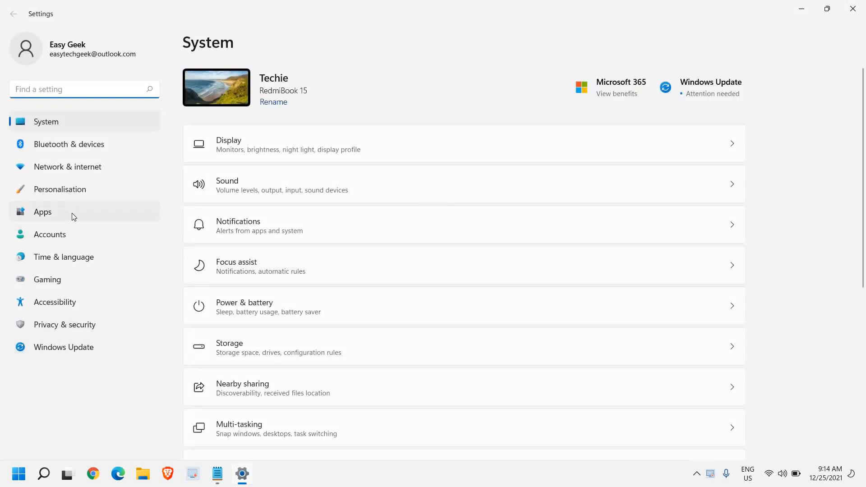
{"action": "left_click", "coordinate": [42, 212]}
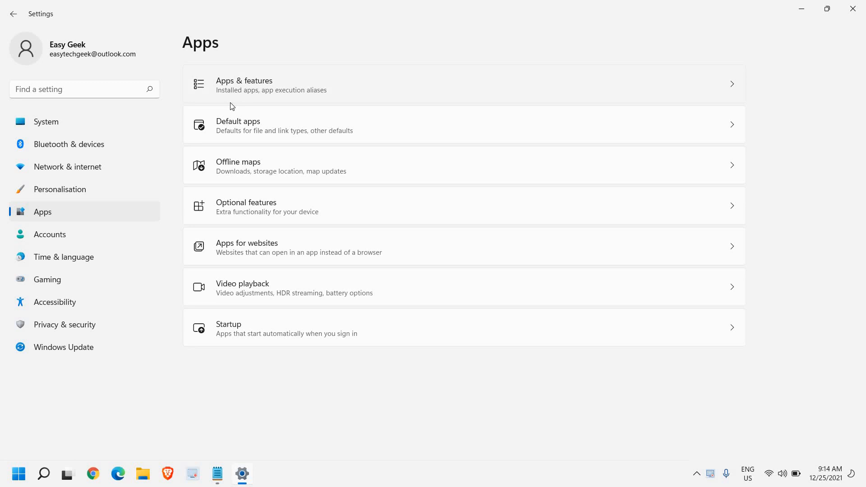
- In Apps & features, scroll to Mail and Calendar and show its options menu
{"action": "left_click", "coordinate": [244, 84]}
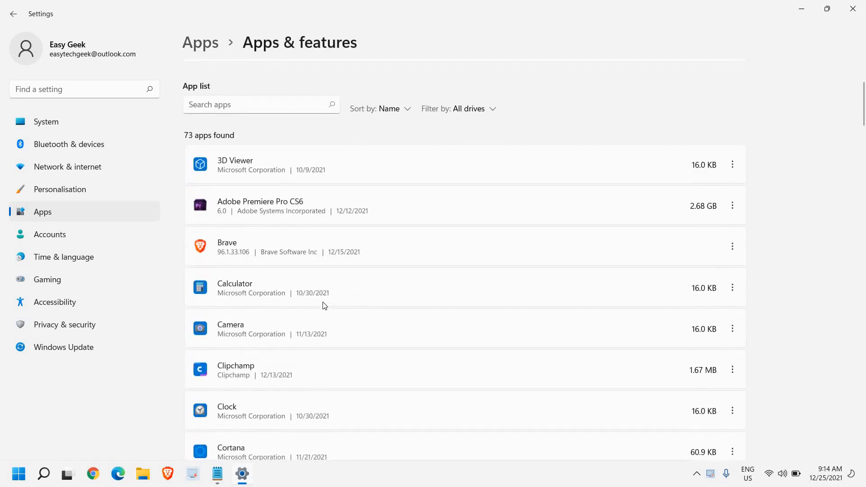
{"action": "scroll", "scroll_direction": "down", "scroll_amount": 3}
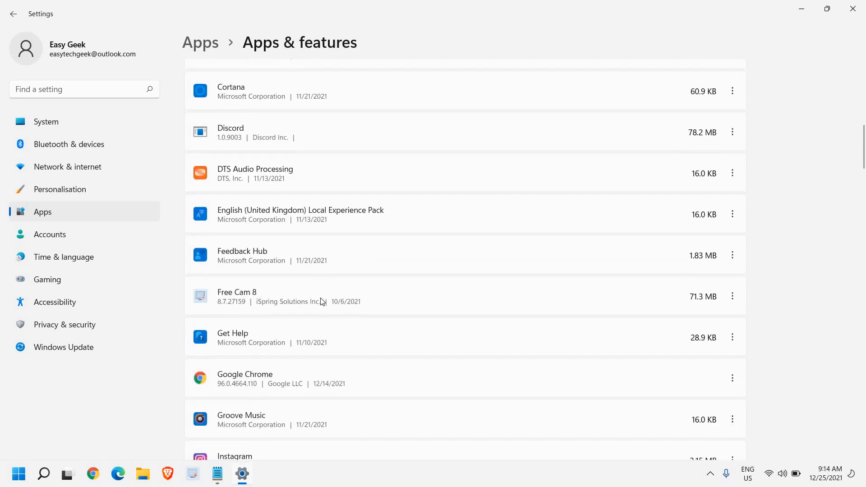
{"action": "scroll", "scroll_direction": "down", "scroll_amount": 3}
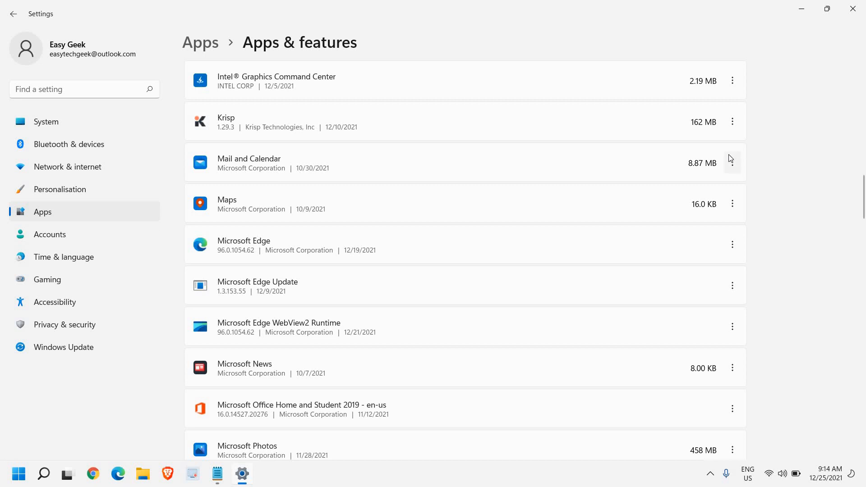
{"action": "mouse_move", "coordinate": [734, 174]}
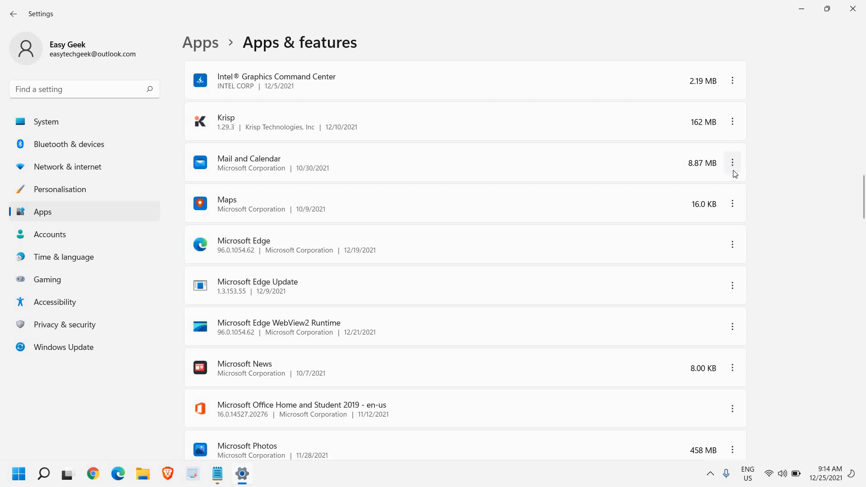
{"action": "left_click", "coordinate": [732, 163]}
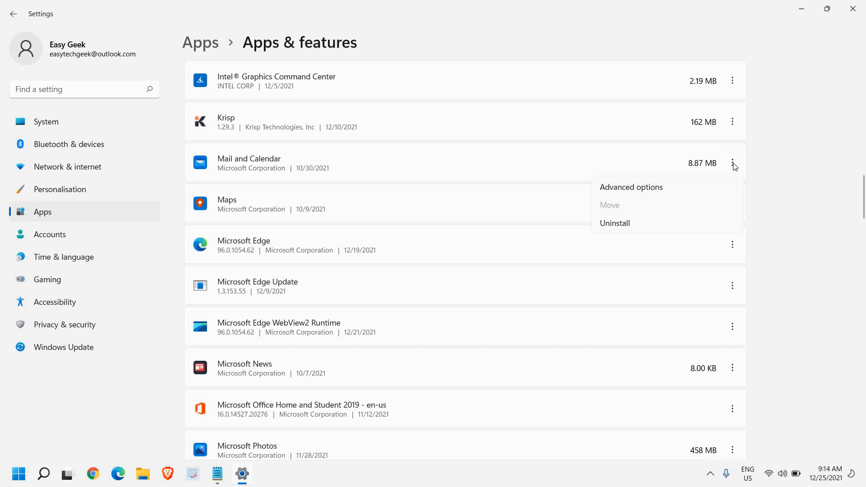
{"action": "mouse_move", "coordinate": [605, 197]}
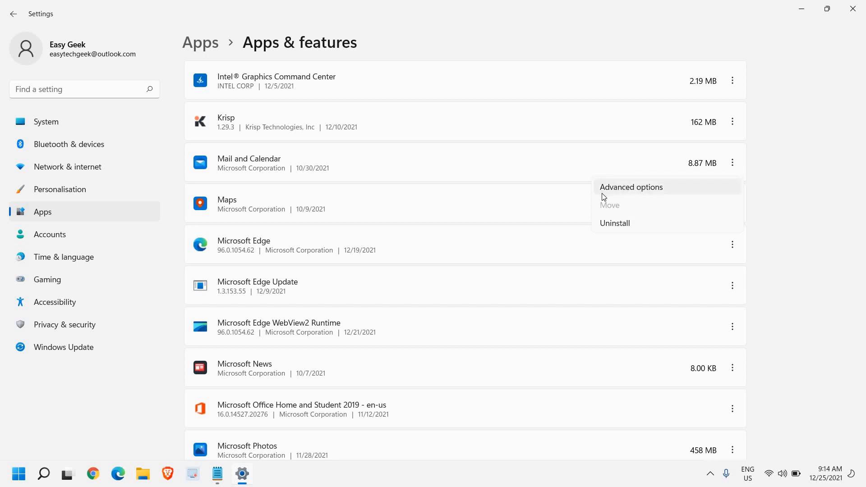
- Run Repair on Mail and Calendar from its Advanced options page
{"action": "left_click", "coordinate": [630, 187]}
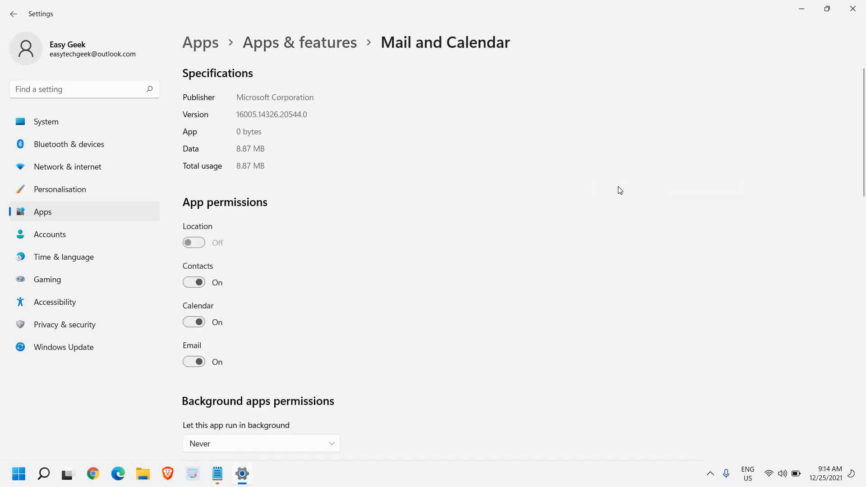
{"action": "scroll", "scroll_direction": "down", "scroll_amount": 3}
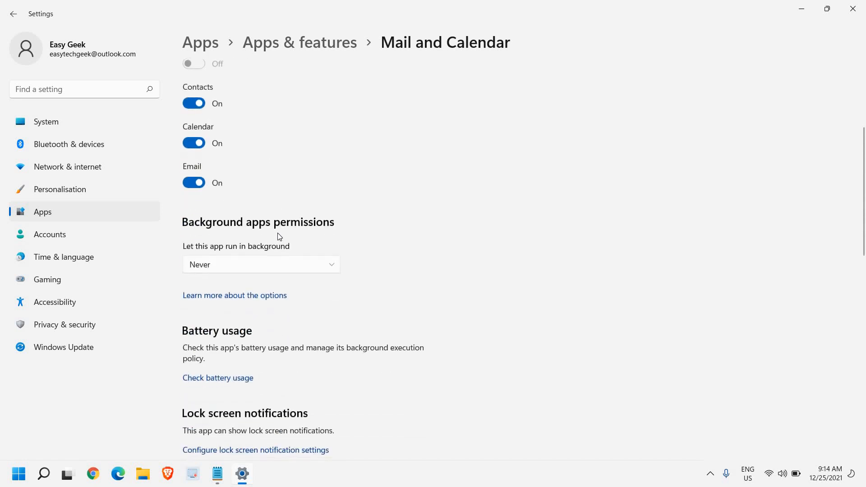
{"action": "scroll", "scroll_direction": "down", "scroll_amount": 3}
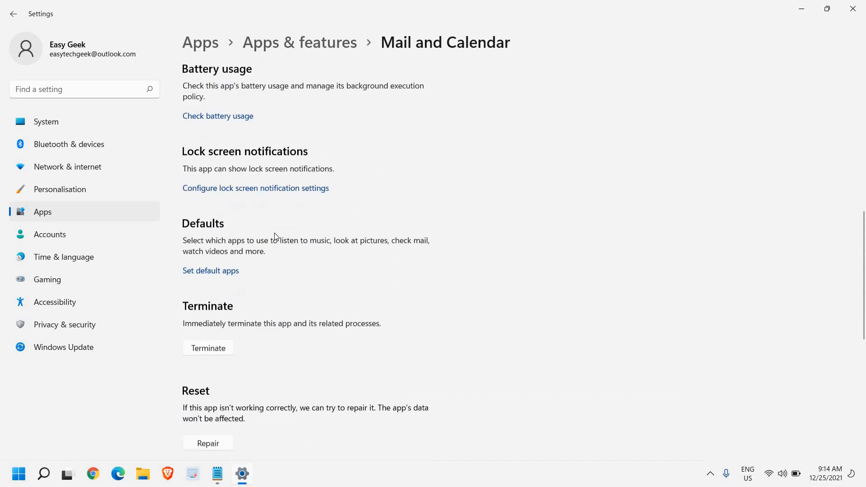
{"action": "scroll", "scroll_direction": "down", "scroll_amount": 3}
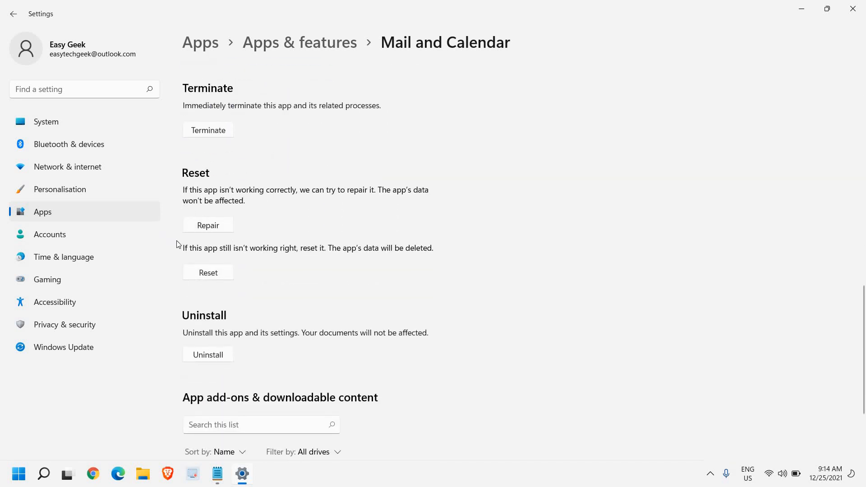
{"action": "left_click", "coordinate": [209, 225]}
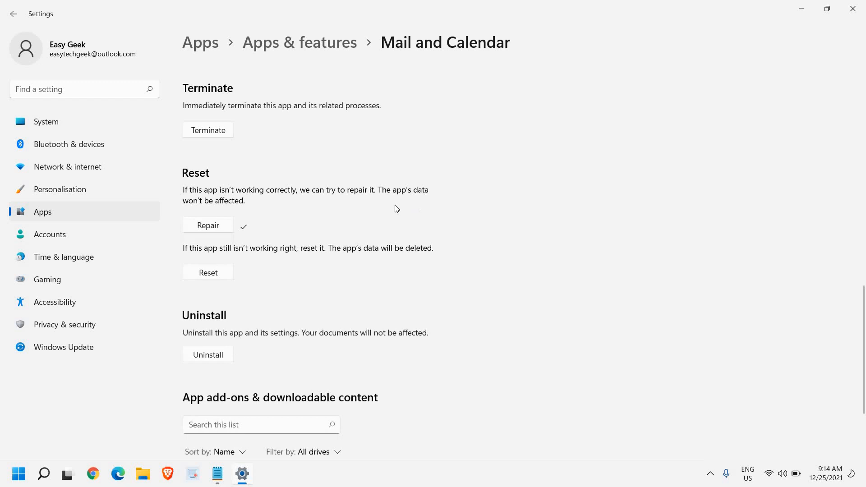
{"action": "mouse_move", "coordinate": [251, 209]}
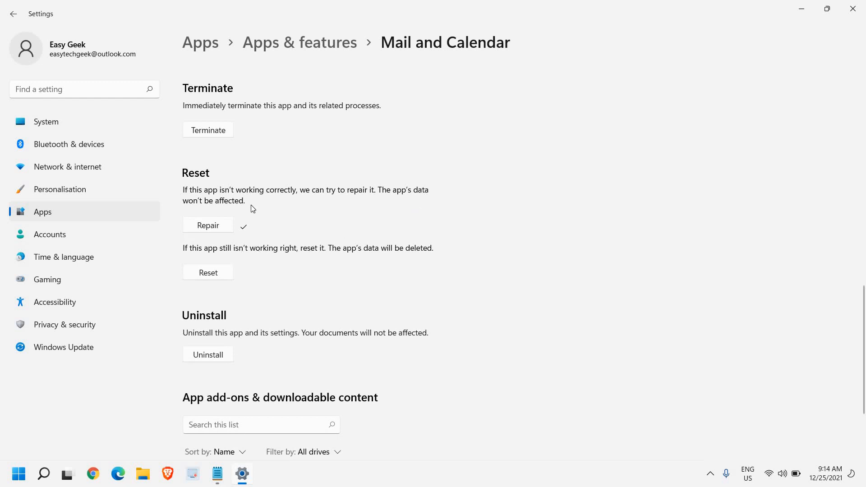
{"action": "mouse_move", "coordinate": [347, 224]}
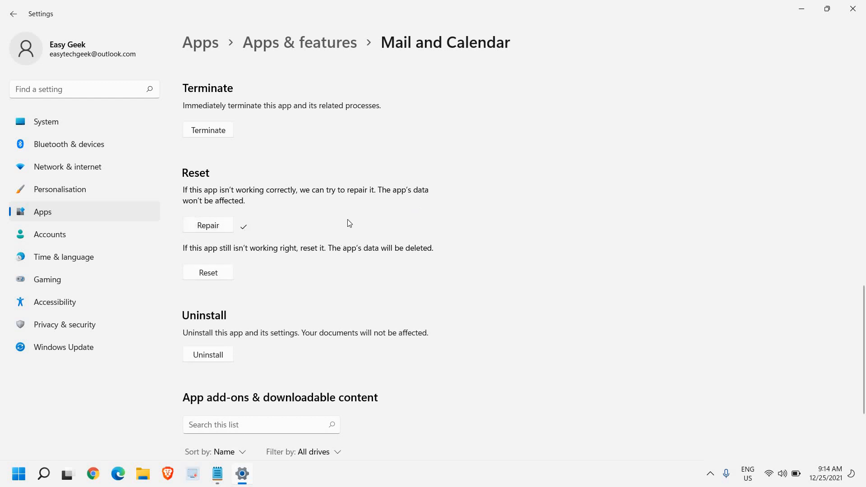
{"action": "mouse_move", "coordinate": [26, 474]}
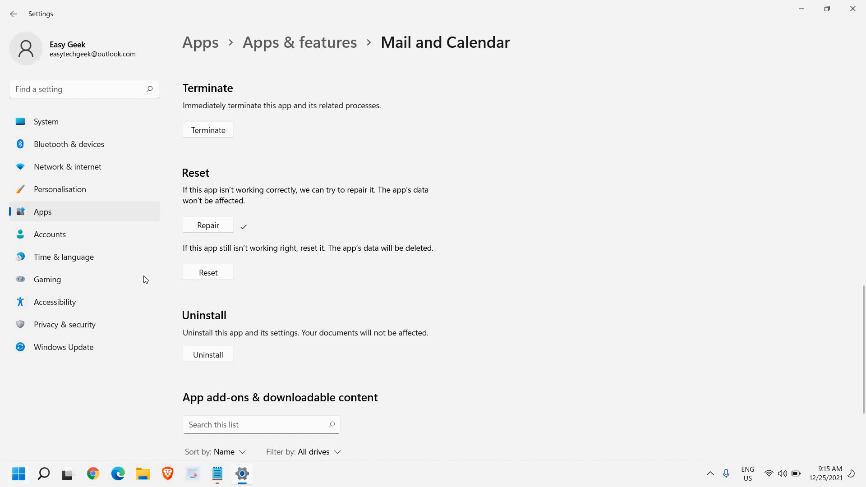
- Launch the pinned Mail app from the Start menu to test it
{"action": "left_click", "coordinate": [18, 474]}
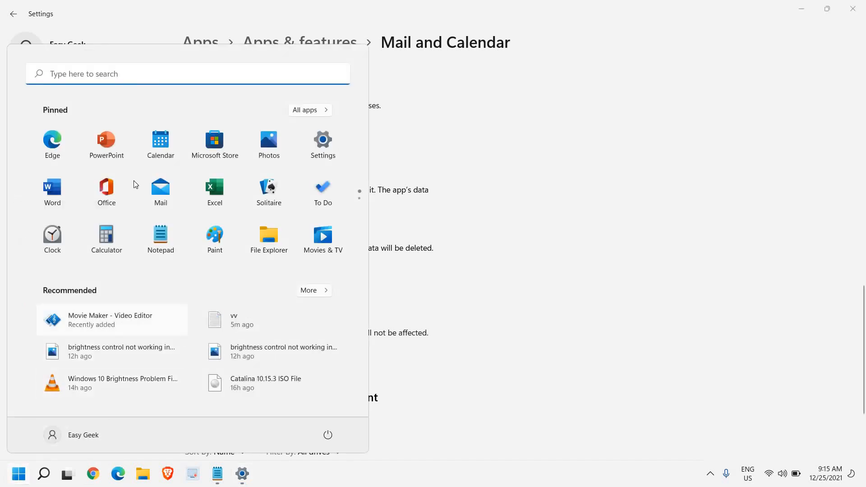
{"action": "left_click", "coordinate": [160, 186]}
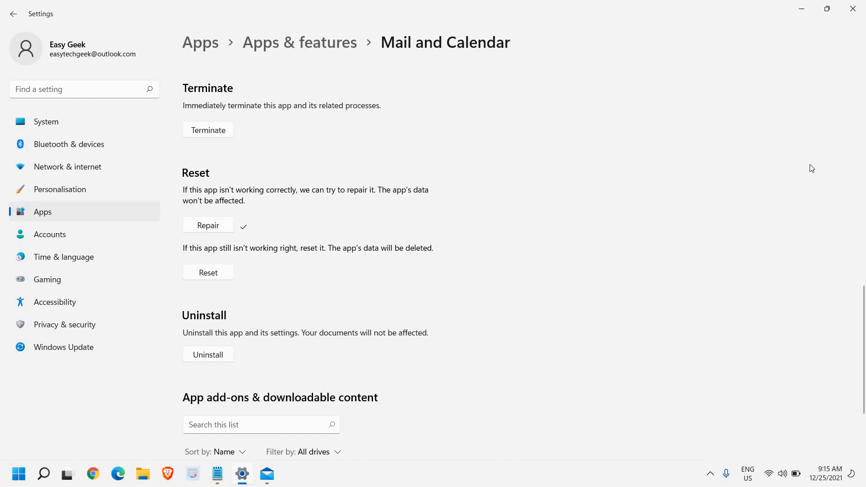
{"action": "mouse_move", "coordinate": [356, 270]}
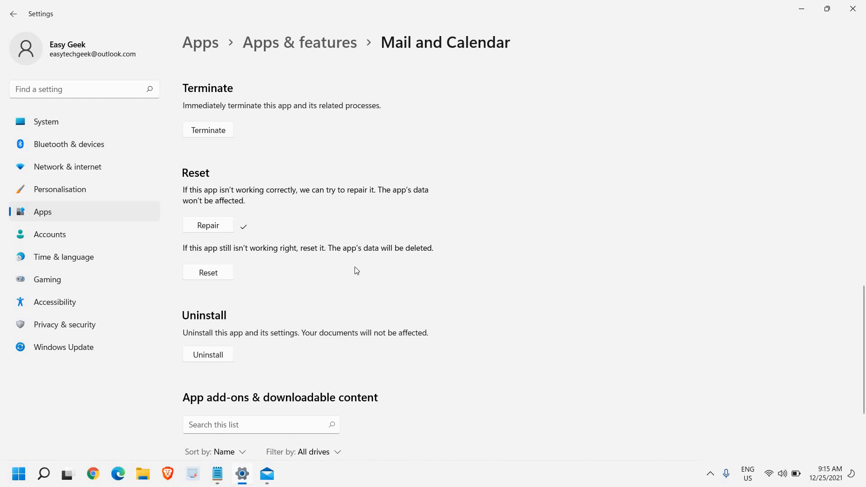
{"action": "mouse_move", "coordinate": [184, 246]}
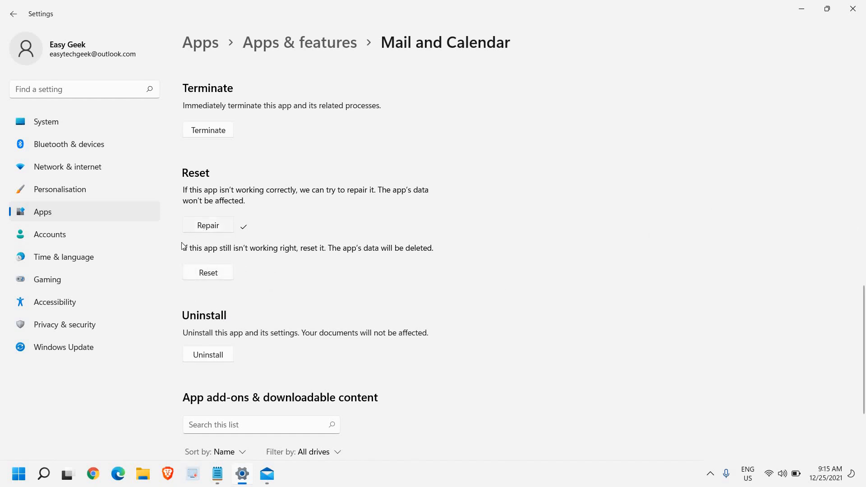
{"action": "mouse_move", "coordinate": [385, 258]}
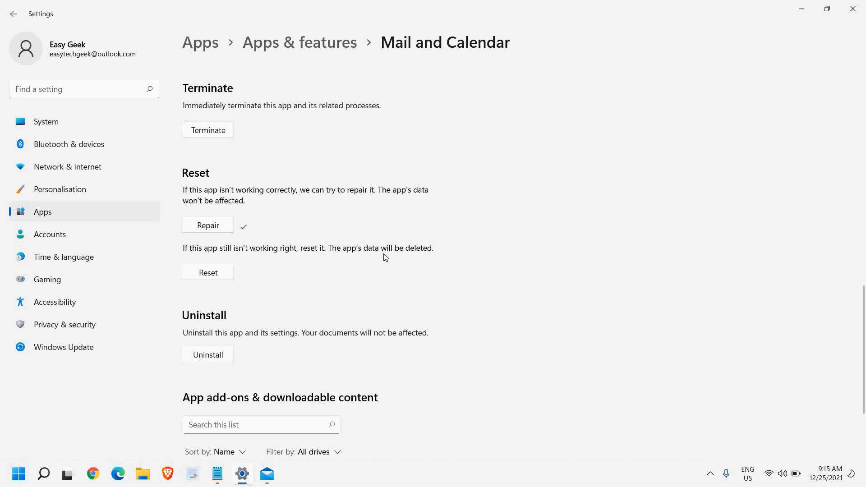
{"action": "mouse_move", "coordinate": [430, 249]}
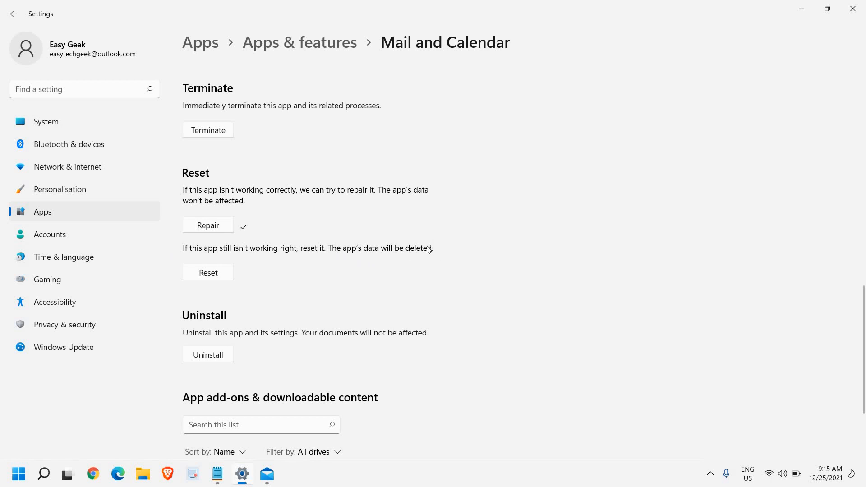
{"action": "mouse_move", "coordinate": [187, 263]}
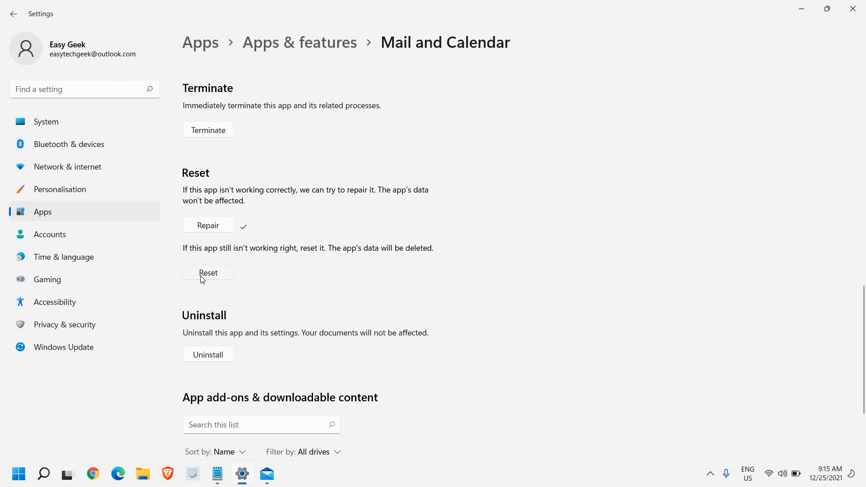
- Bring up the Reset warning for Mail and Calendar without confirming the reset
{"action": "left_click", "coordinate": [208, 272]}
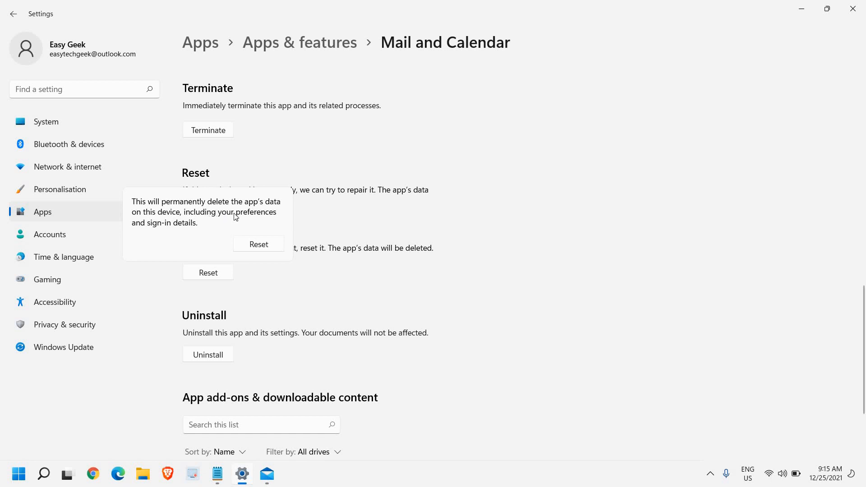
{"action": "mouse_move", "coordinate": [198, 230]}
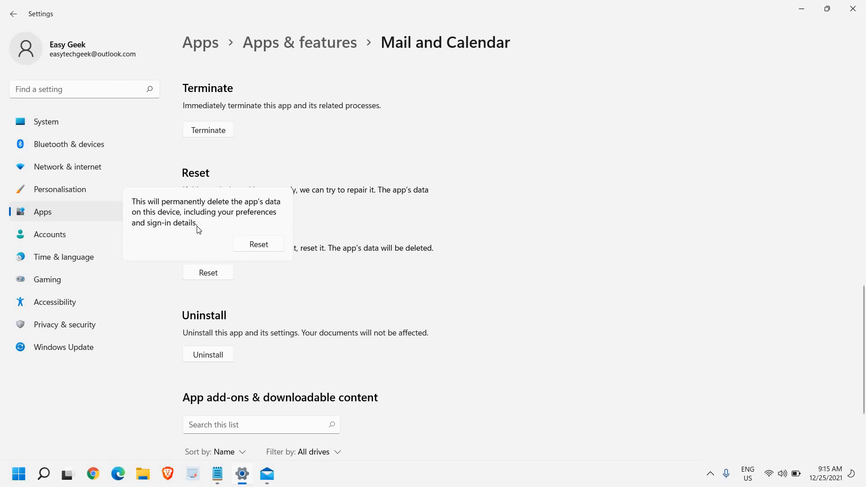
{"action": "mouse_move", "coordinate": [292, 295]}
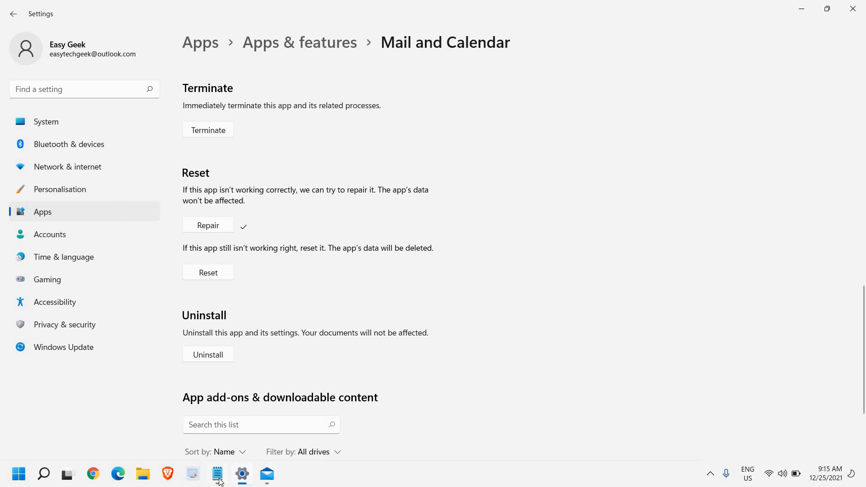
- Copy the DISM command from Notepad and launch cmd as administrator
{"action": "left_click", "coordinate": [217, 474]}
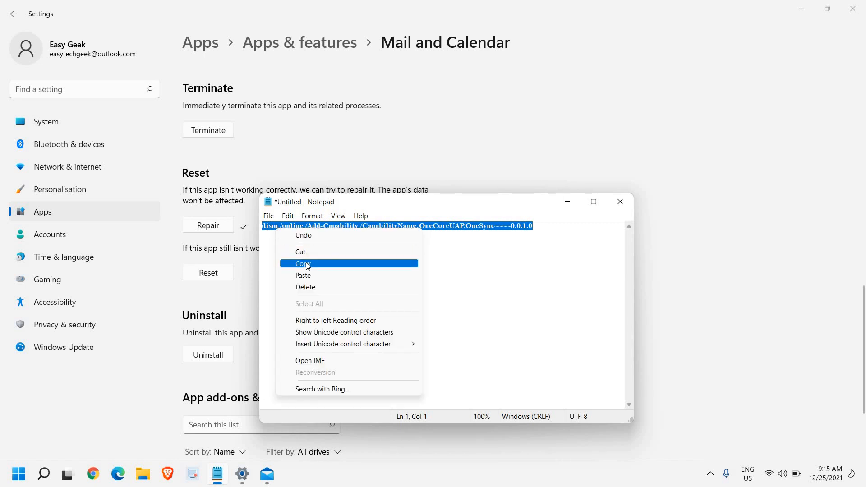
{"action": "left_click", "coordinate": [43, 473]}
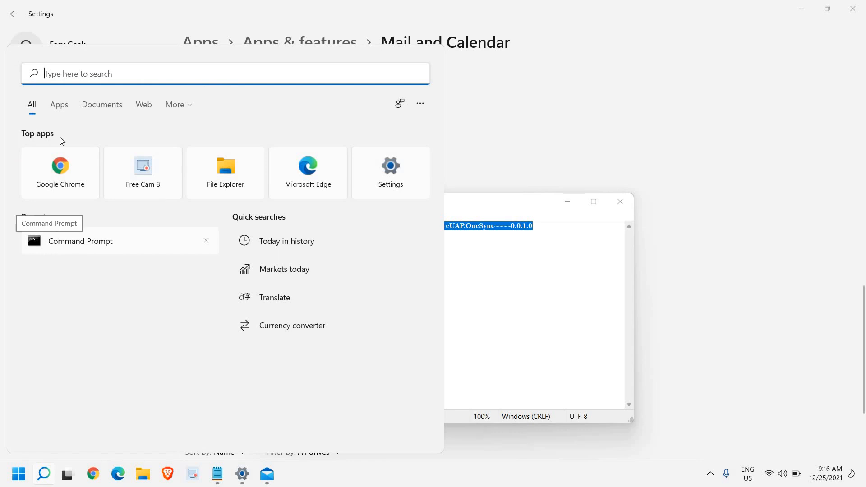
{"action": "type", "text": "cmd"}
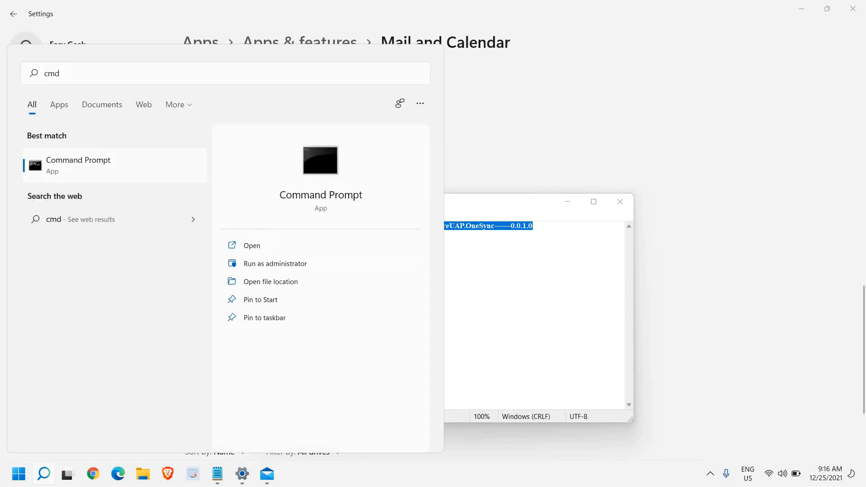
{"action": "left_click", "coordinate": [274, 263]}
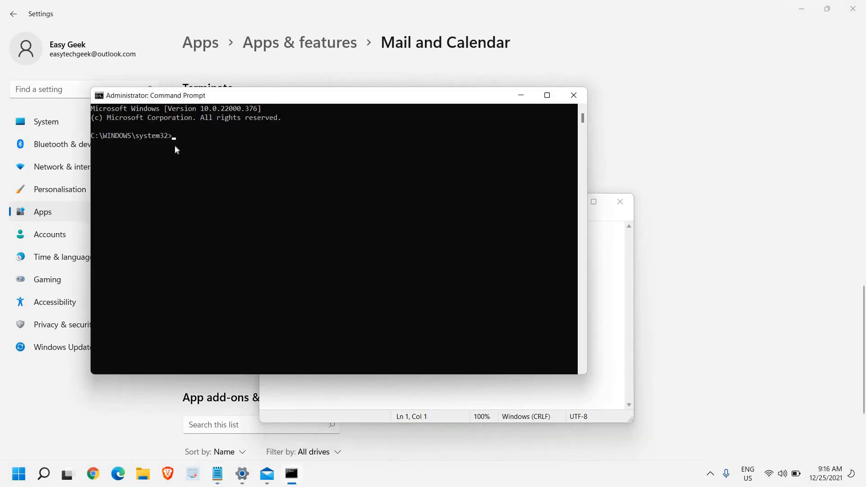
- Run dism /online /Add-Capability for OneCoreUAP.OneSync~~~~0.0.1.0, then minimise the window
{"action": "type", "text": "dism /online /Add-Capability /CapabilityName:OneCoreUAP.OneSync~~~~0.0.1.0"}
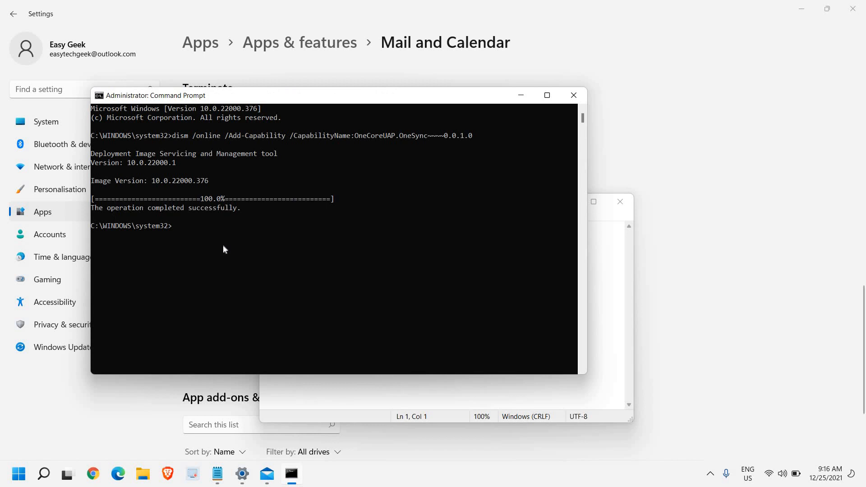
{"action": "mouse_move", "coordinate": [423, 146]}
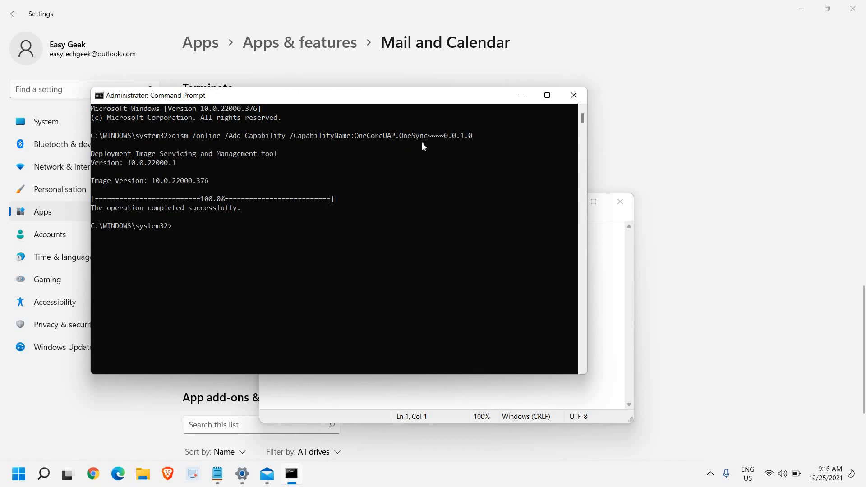
{"action": "mouse_move", "coordinate": [241, 236]}
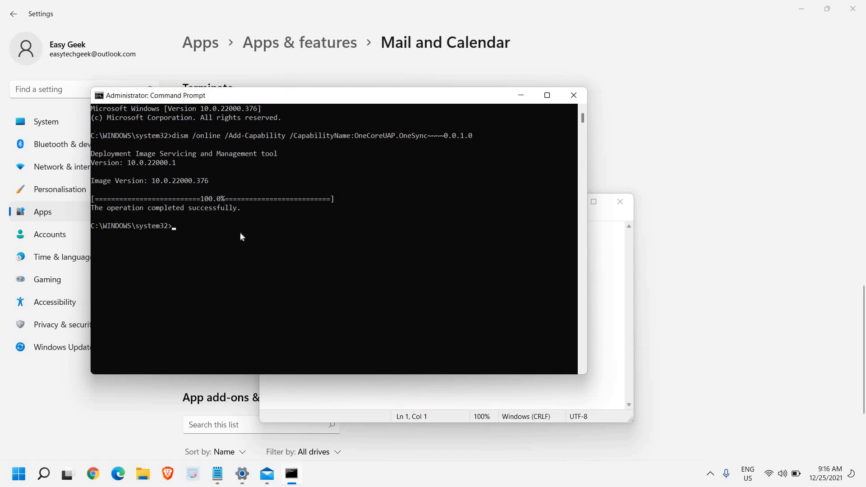
{"action": "mouse_move", "coordinate": [199, 219]}
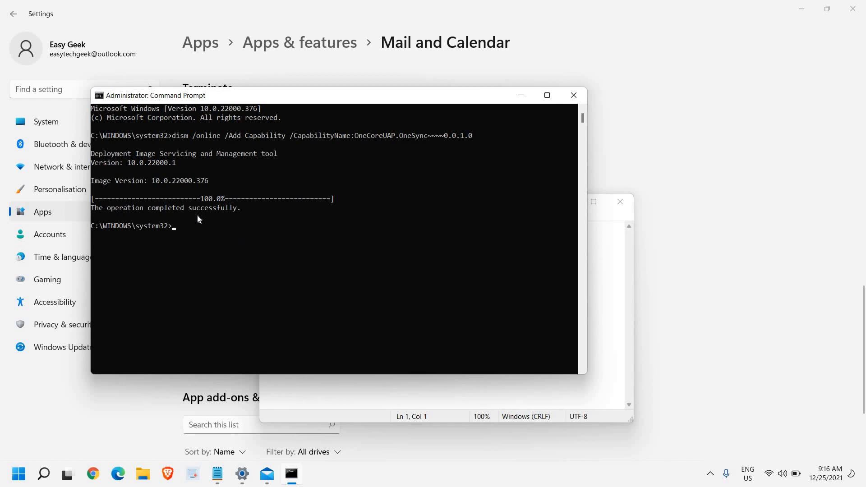
{"action": "mouse_move", "coordinate": [512, 95]}
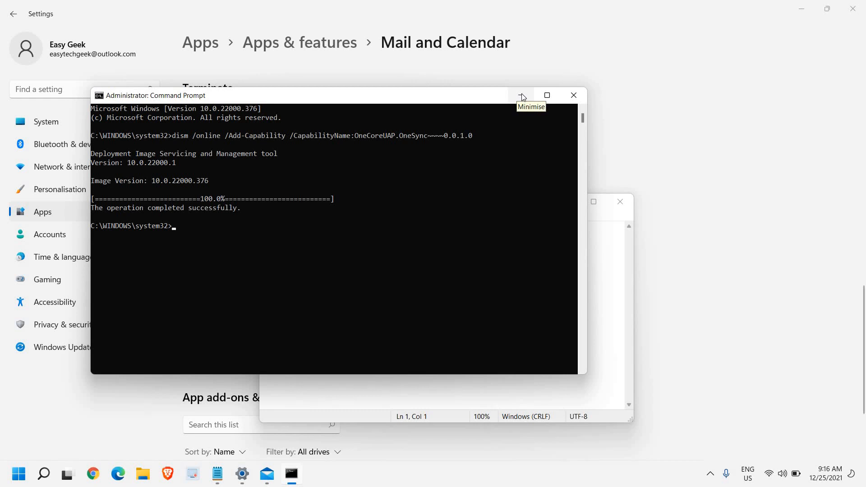
{"action": "left_click", "coordinate": [520, 95]}
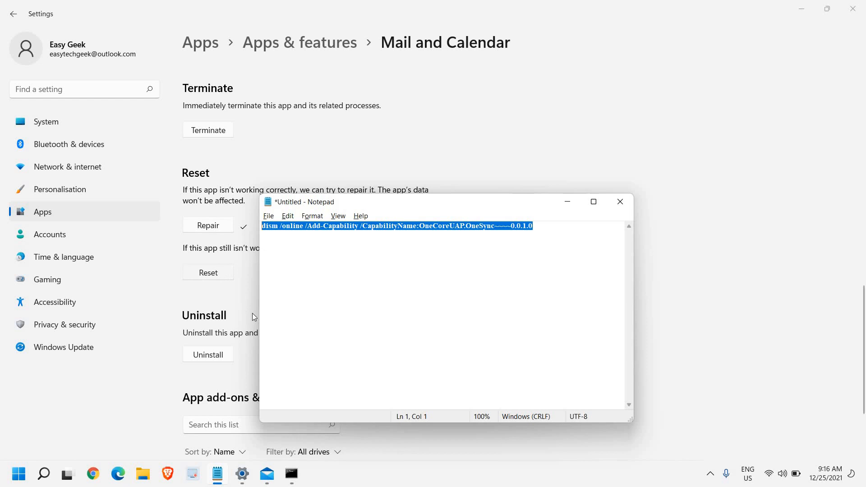
{"action": "mouse_move", "coordinate": [256, 303]}
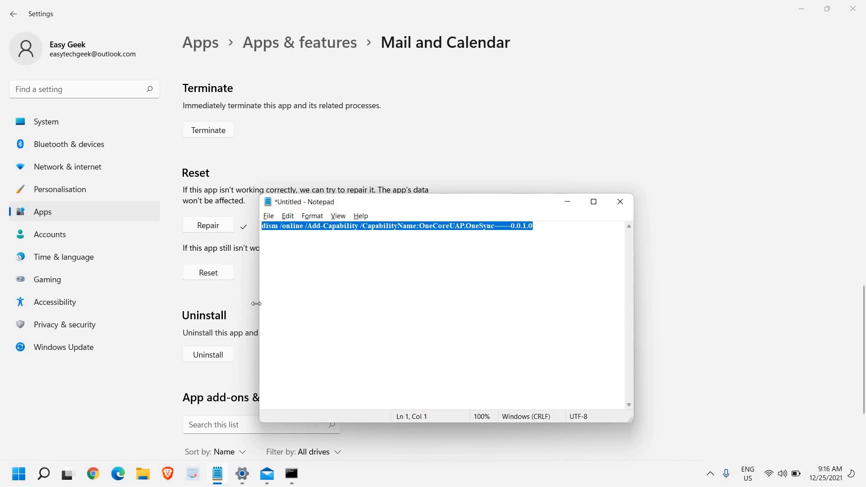
{"action": "mouse_move", "coordinate": [566, 201]}
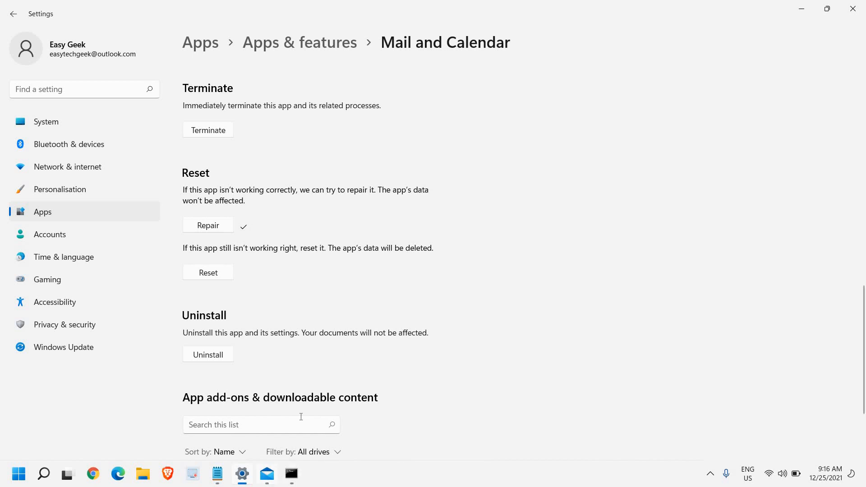
{"action": "mouse_move", "coordinate": [235, 379]}
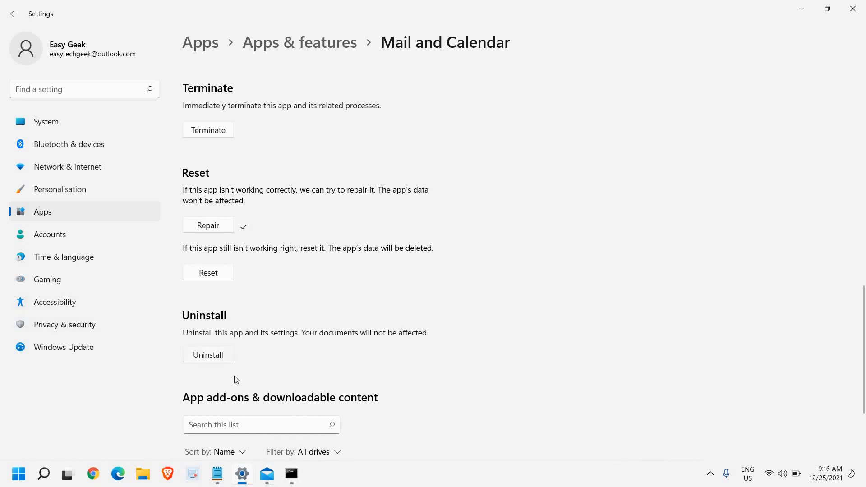
{"action": "mouse_move", "coordinate": [208, 355]}
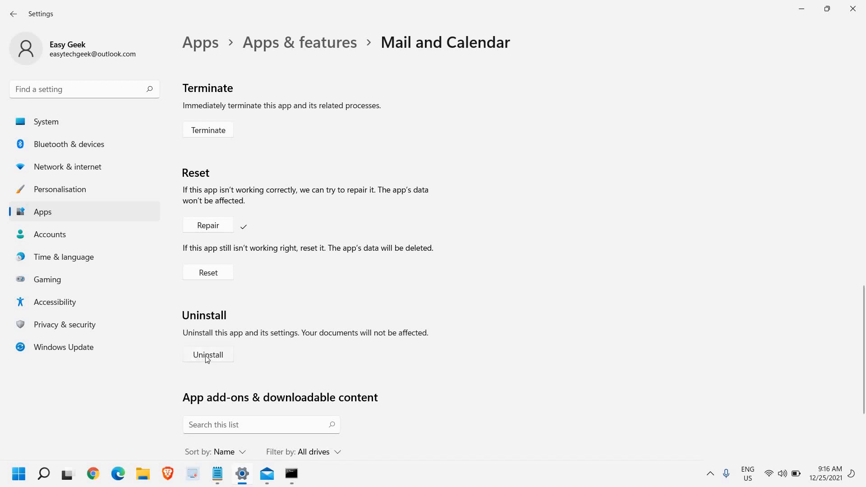
{"action": "mouse_move", "coordinate": [260, 337]}
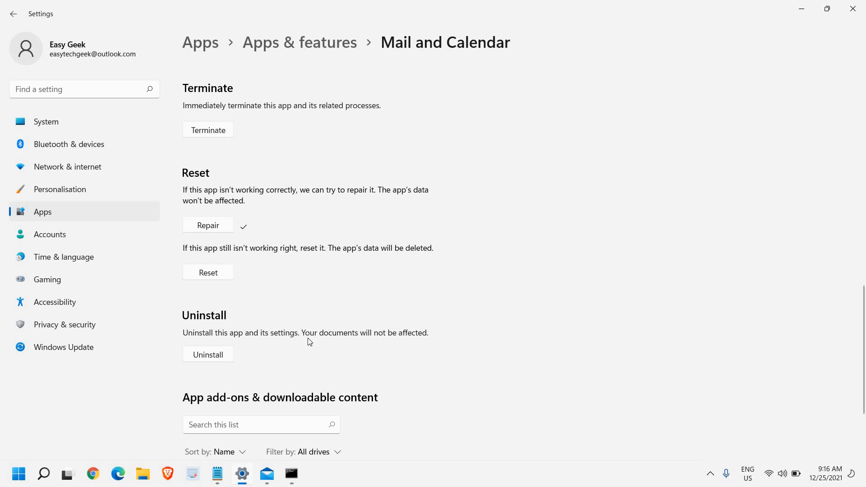
{"action": "mouse_move", "coordinate": [209, 354]}
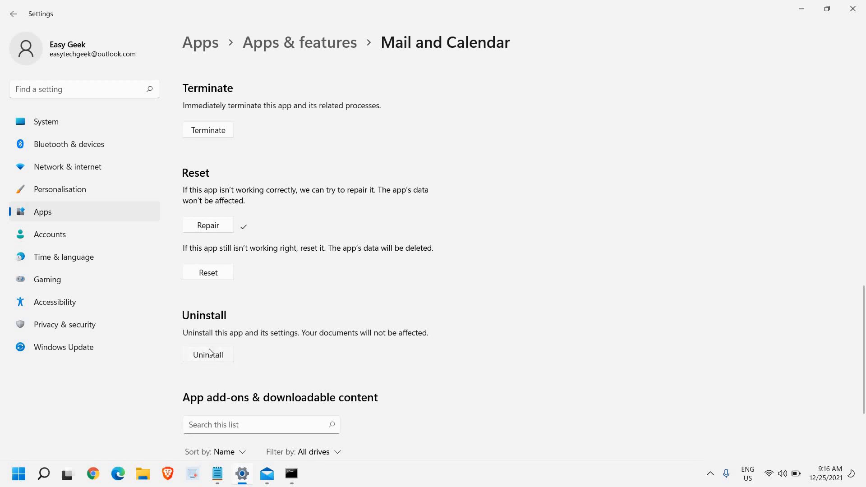
{"action": "mouse_move", "coordinate": [15, 478]}
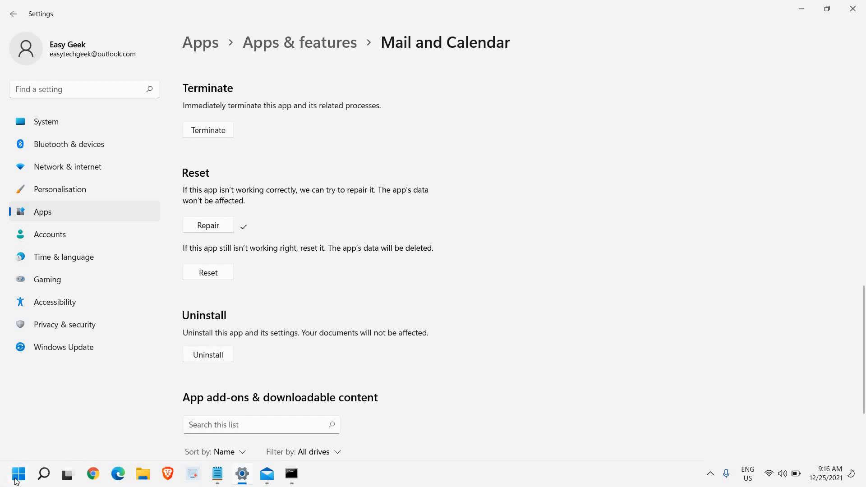
- Open the Mail and Calendar product page in Microsoft Store and scroll through it
{"action": "left_click", "coordinate": [18, 474]}
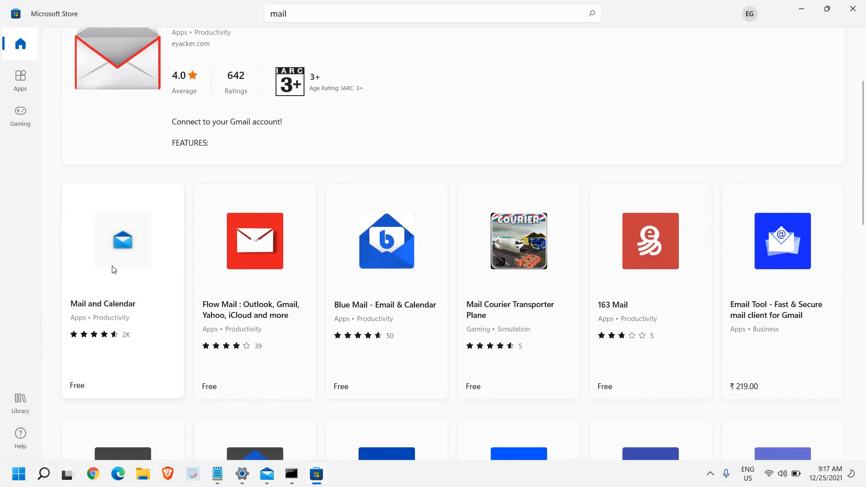
{"action": "left_click", "coordinate": [122, 241]}
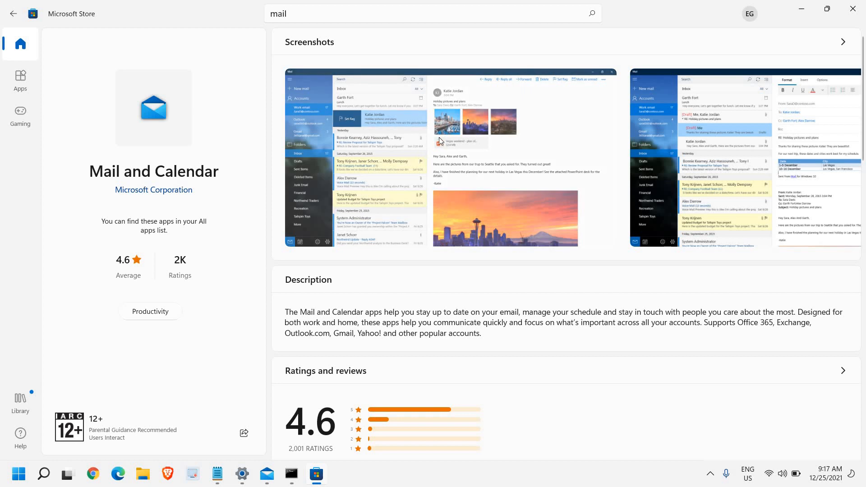
{"action": "scroll", "scroll_direction": "down", "scroll_amount": 3}
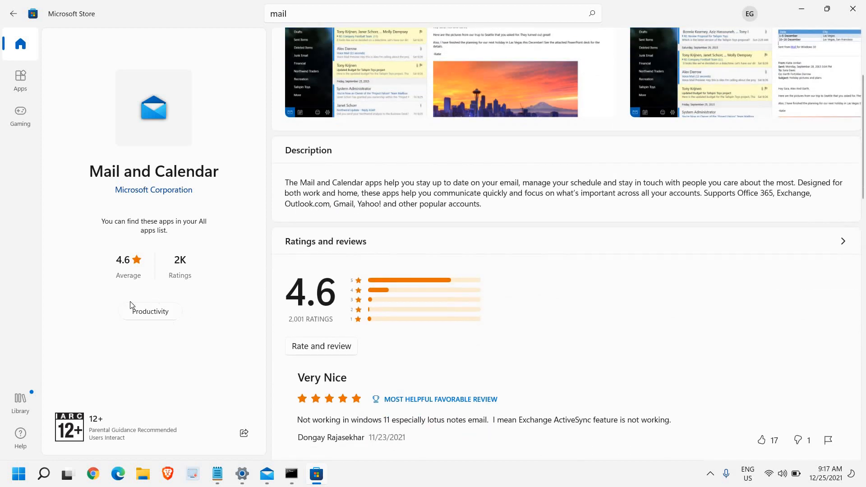
{"action": "mouse_move", "coordinate": [218, 249]}
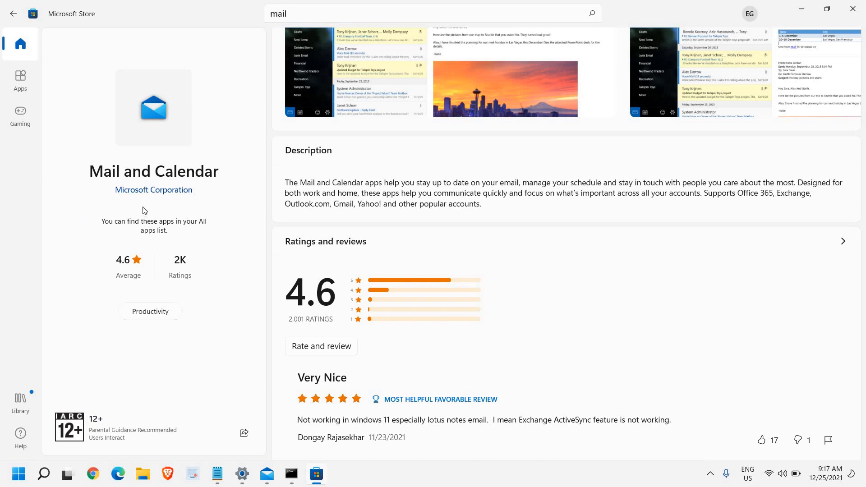
{"action": "mouse_move", "coordinate": [44, 277]}
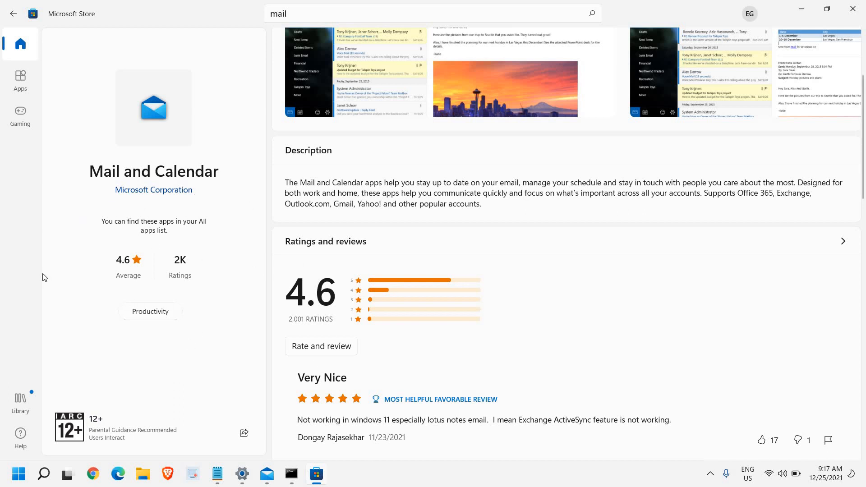
{"action": "mouse_move", "coordinate": [46, 238]}
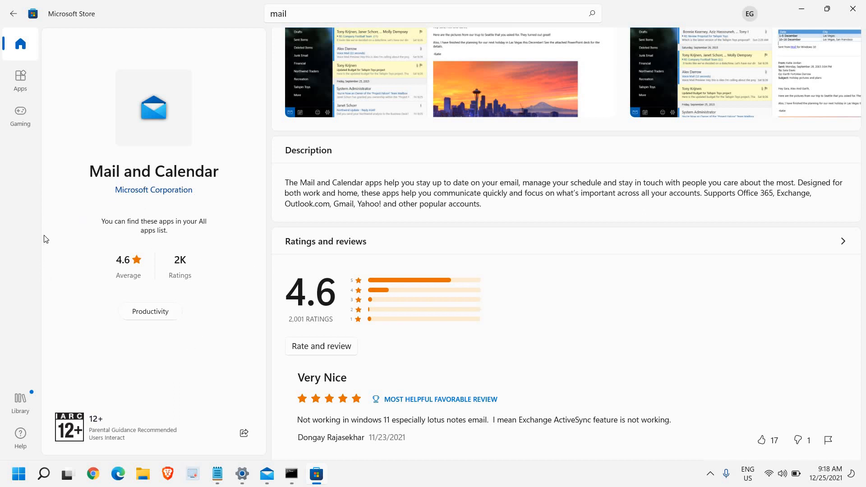
{"action": "mouse_move", "coordinate": [47, 236]}
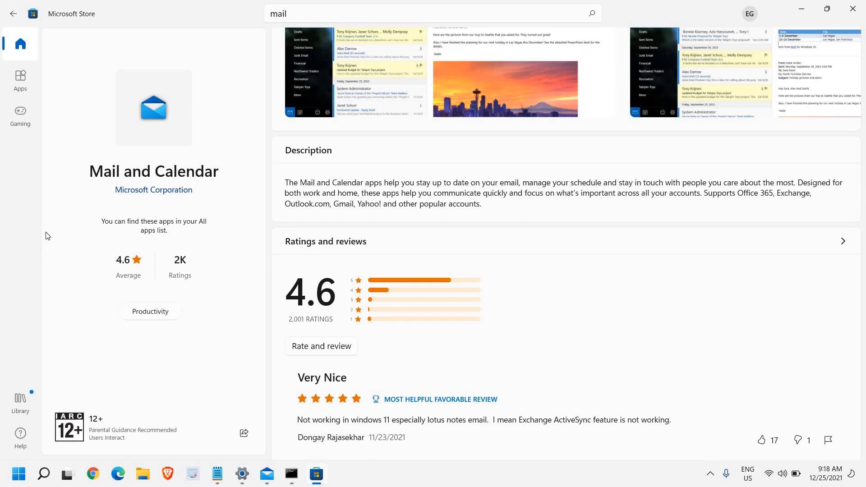